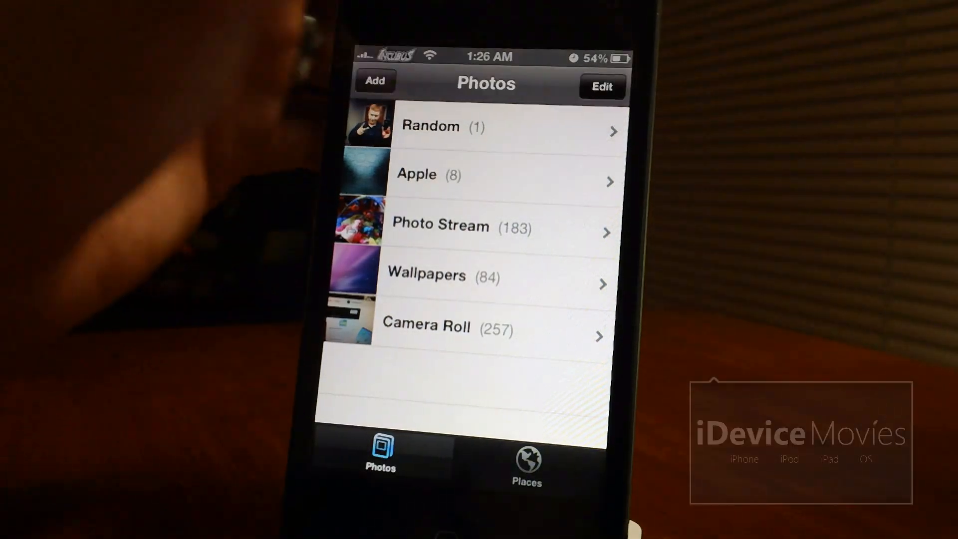
# Step: Enter Edit mode and mark the Photo Stream and Camera Roll albums as hidden
pyautogui.click(601, 86)
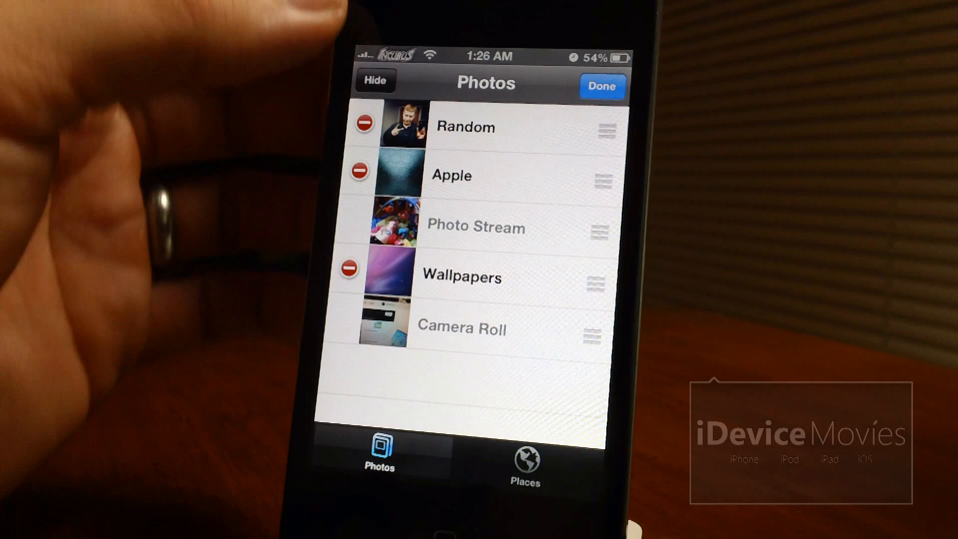
pyautogui.click(601, 85)
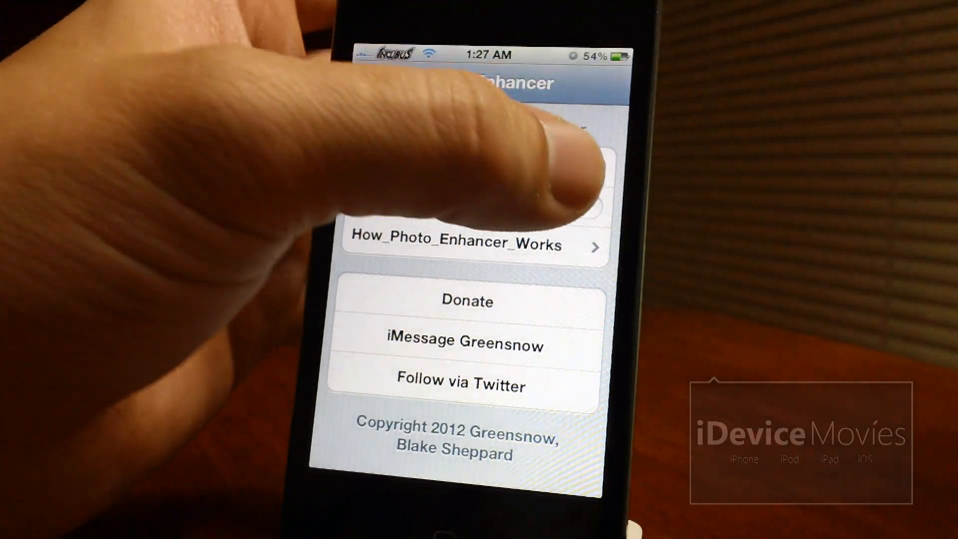
# Step: Switch the Extra Lock toggle on in Photo Enhancer settings
pyautogui.click(568, 206)
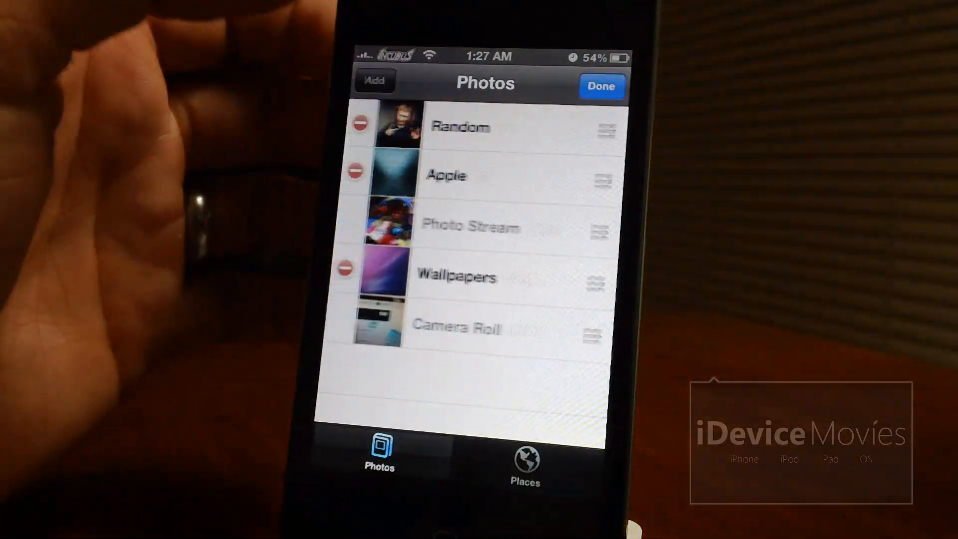
# Step: Leave Edit mode so the album list shows names with blank placeholder thumbnails
pyautogui.click(600, 86)
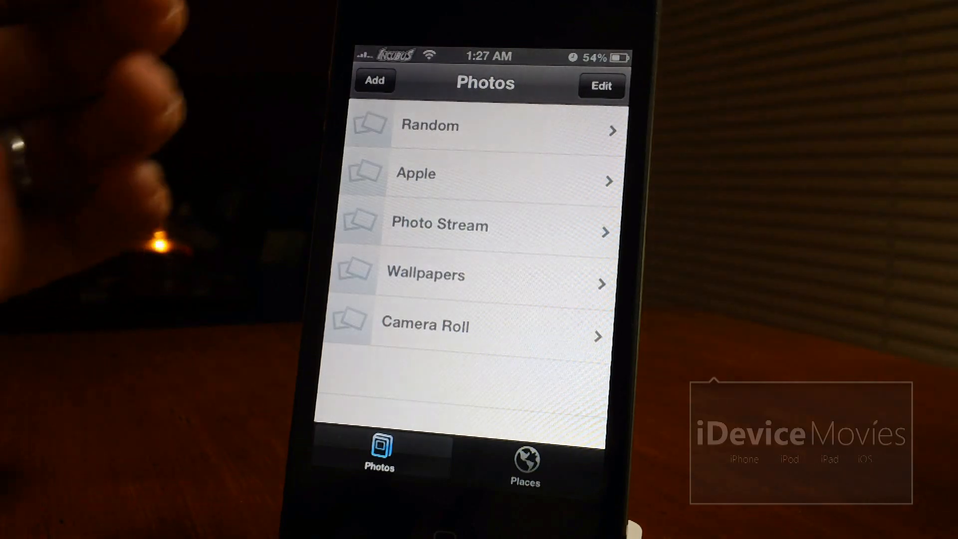